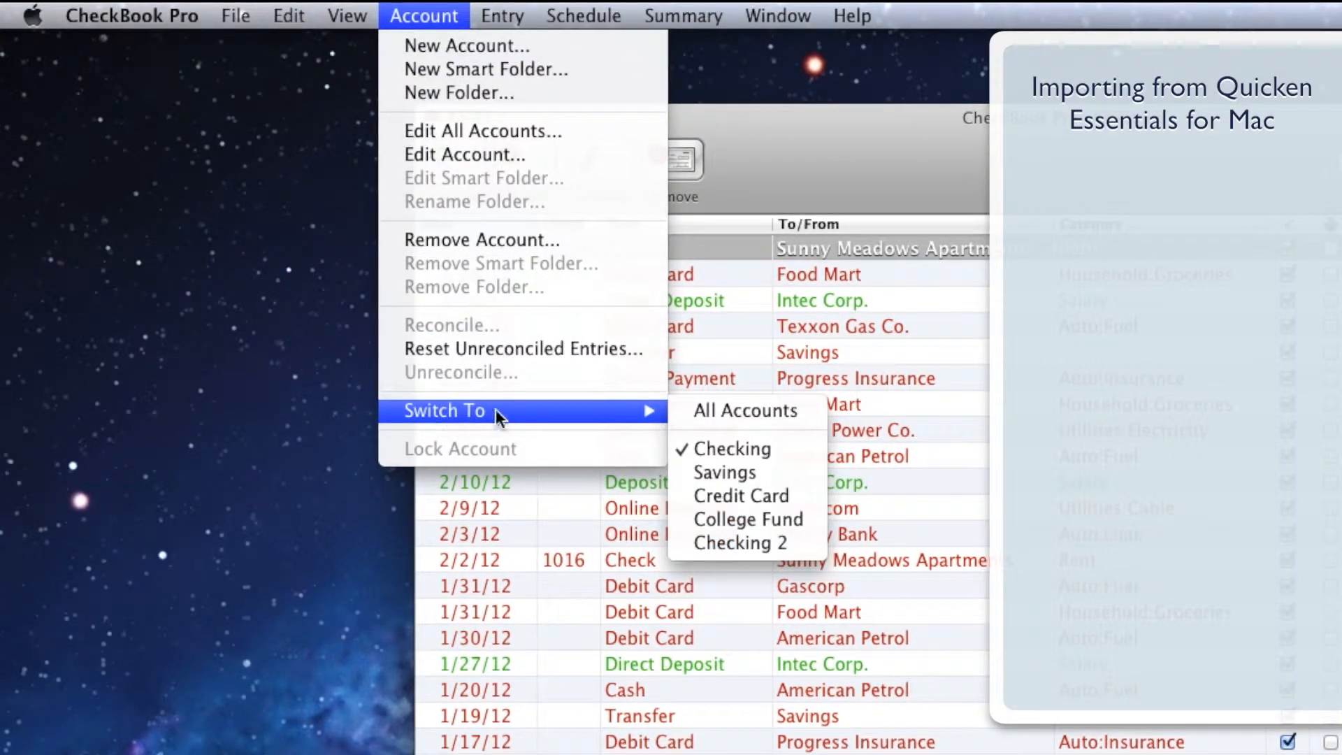
Switch to the empty Checking 2 account as the import destination
click(738, 542)
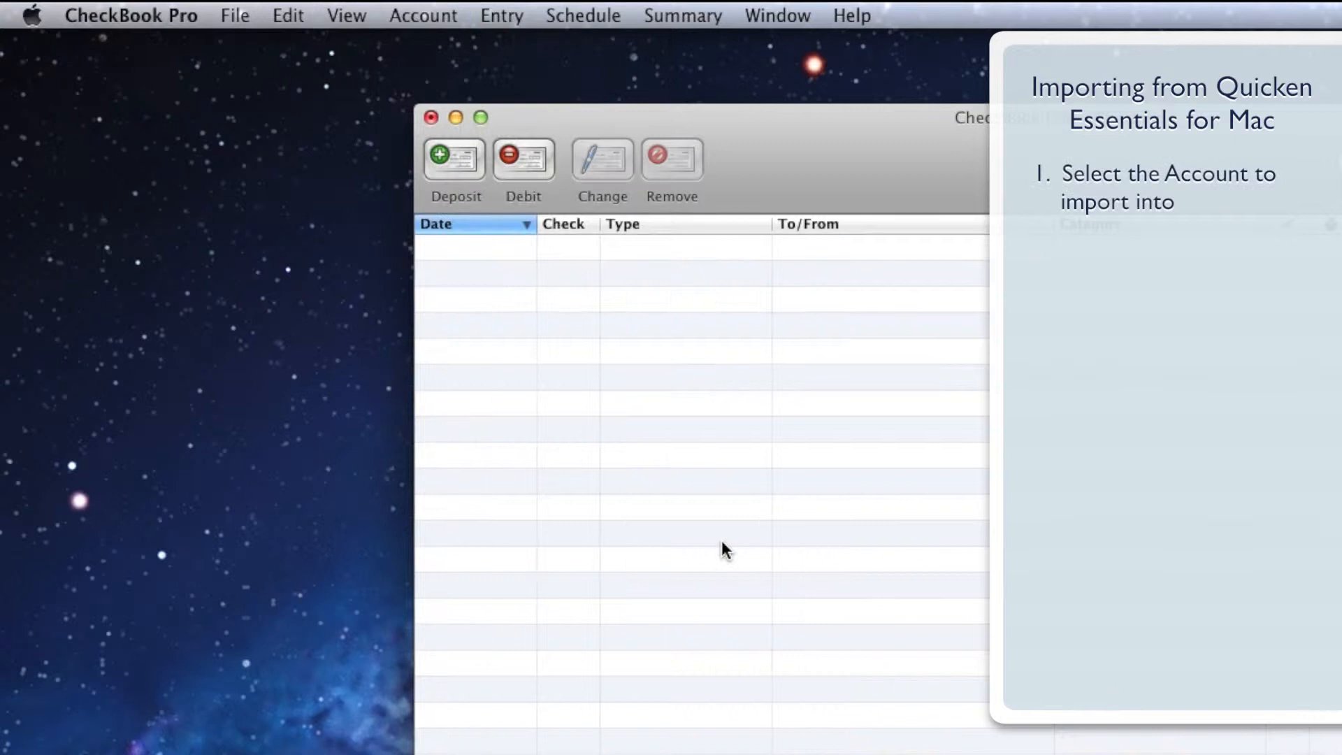
Start a Quicken Essentials for Mac import from the File > Import menu
click(234, 16)
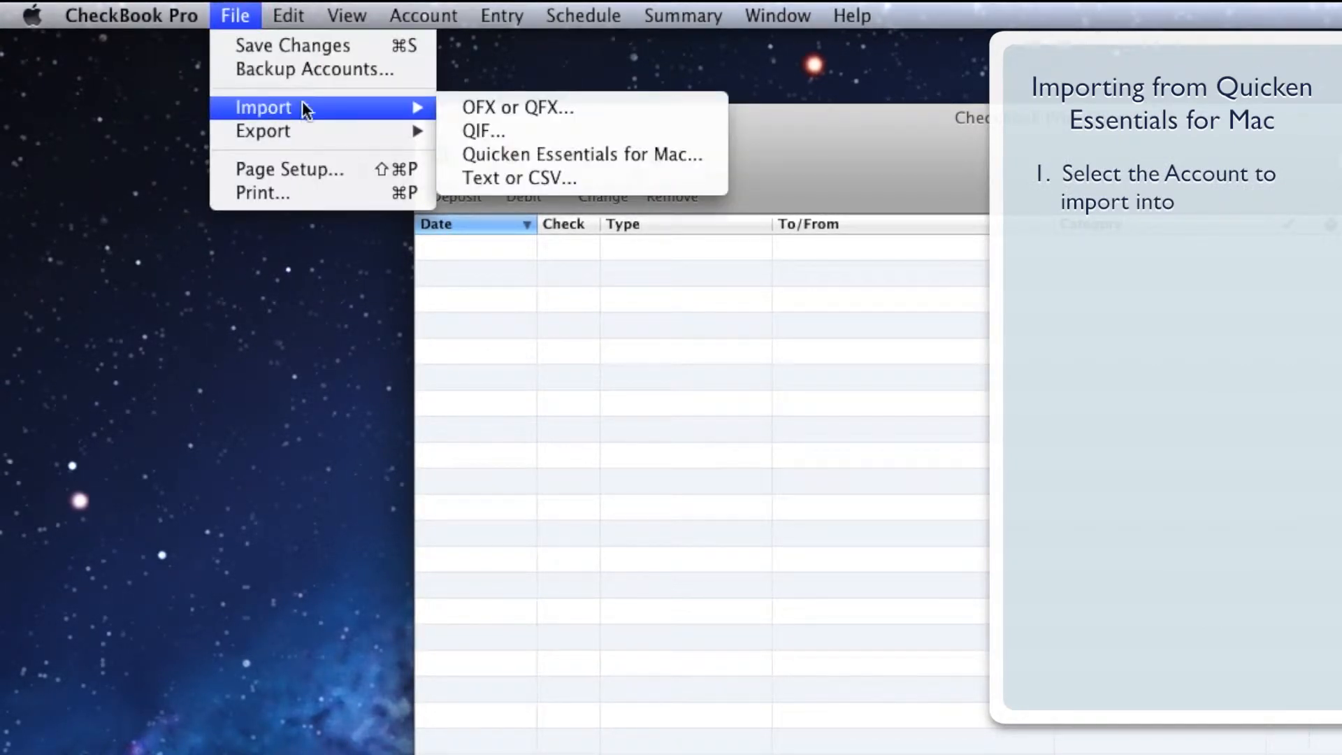
mouse_move(582, 154)
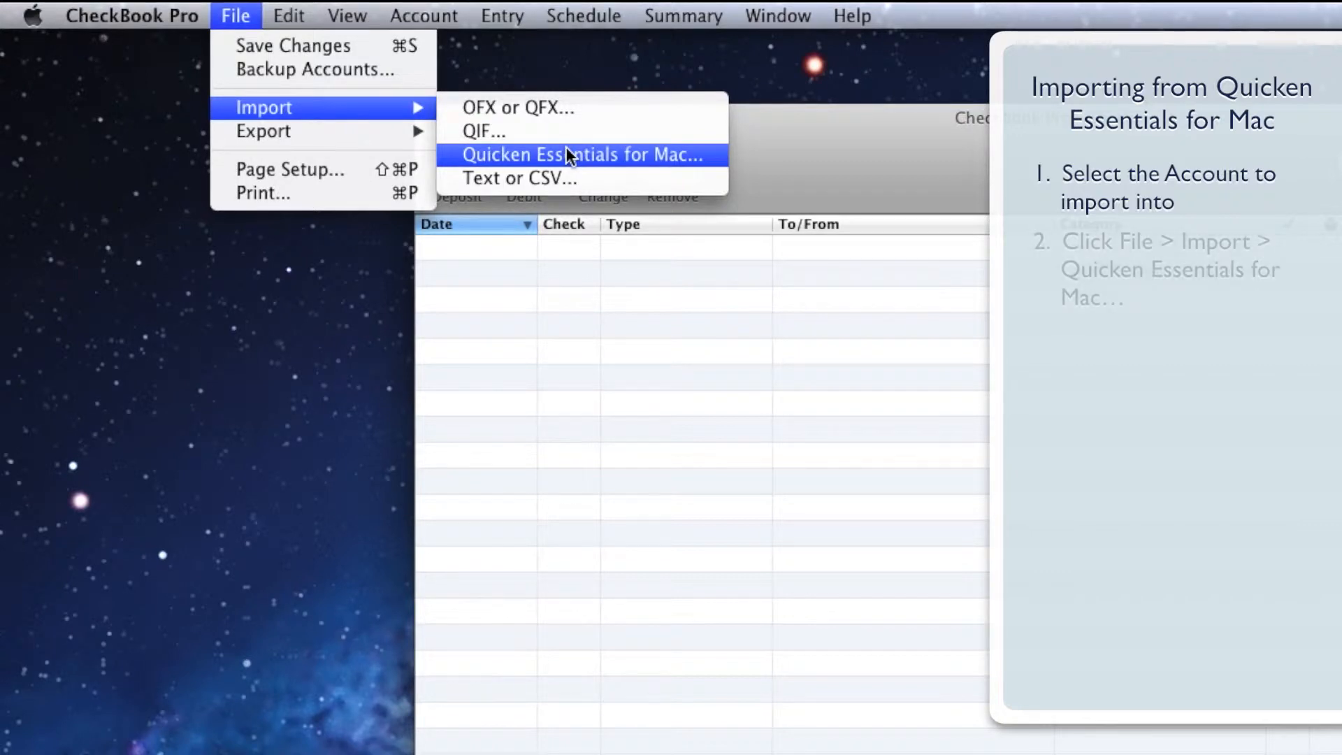
click(581, 155)
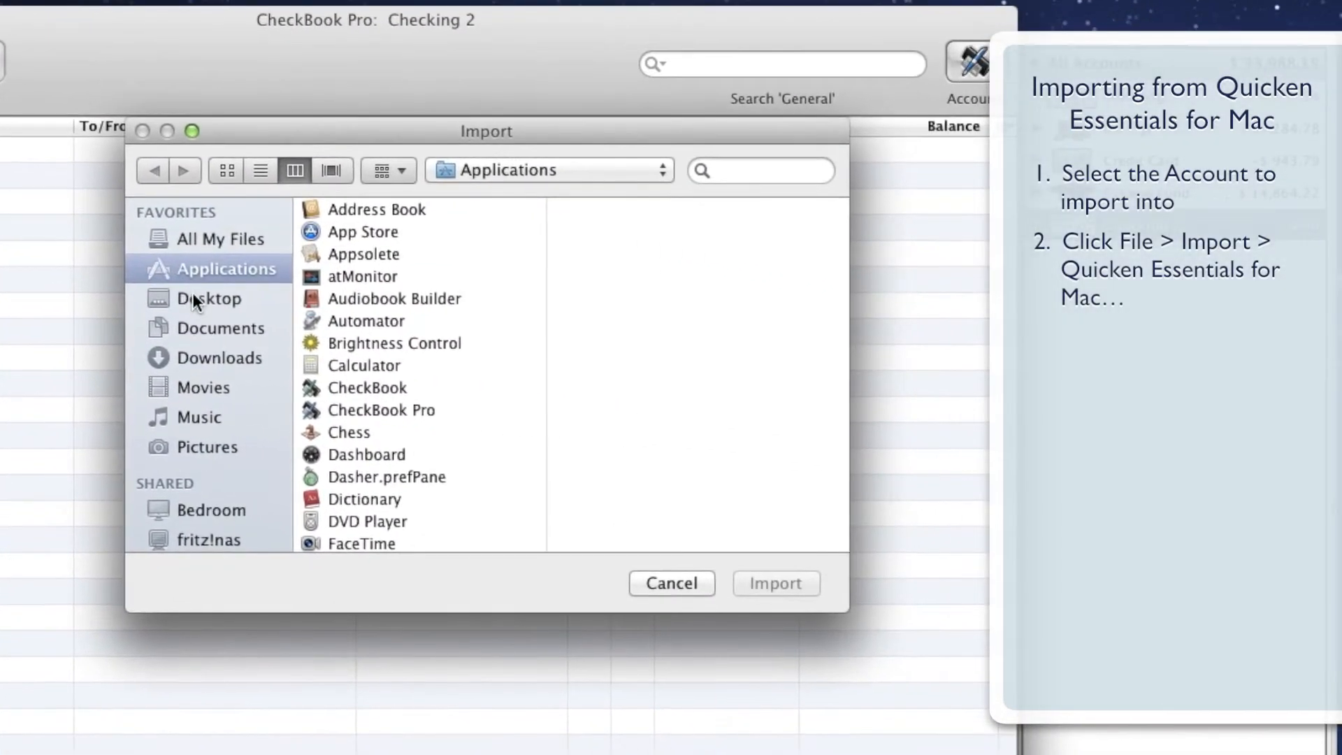
Choose My Finances.quickendata on the Desktop as the file to import
click(211, 298)
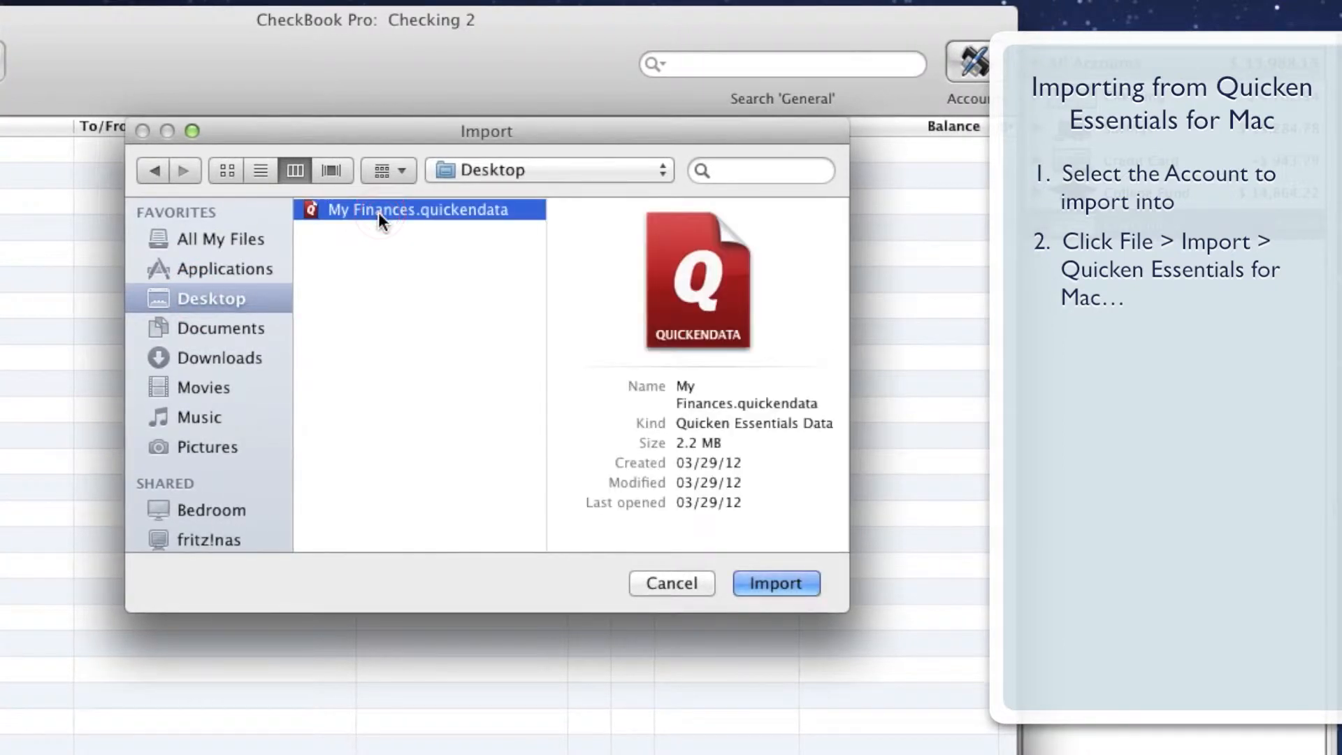
click(775, 583)
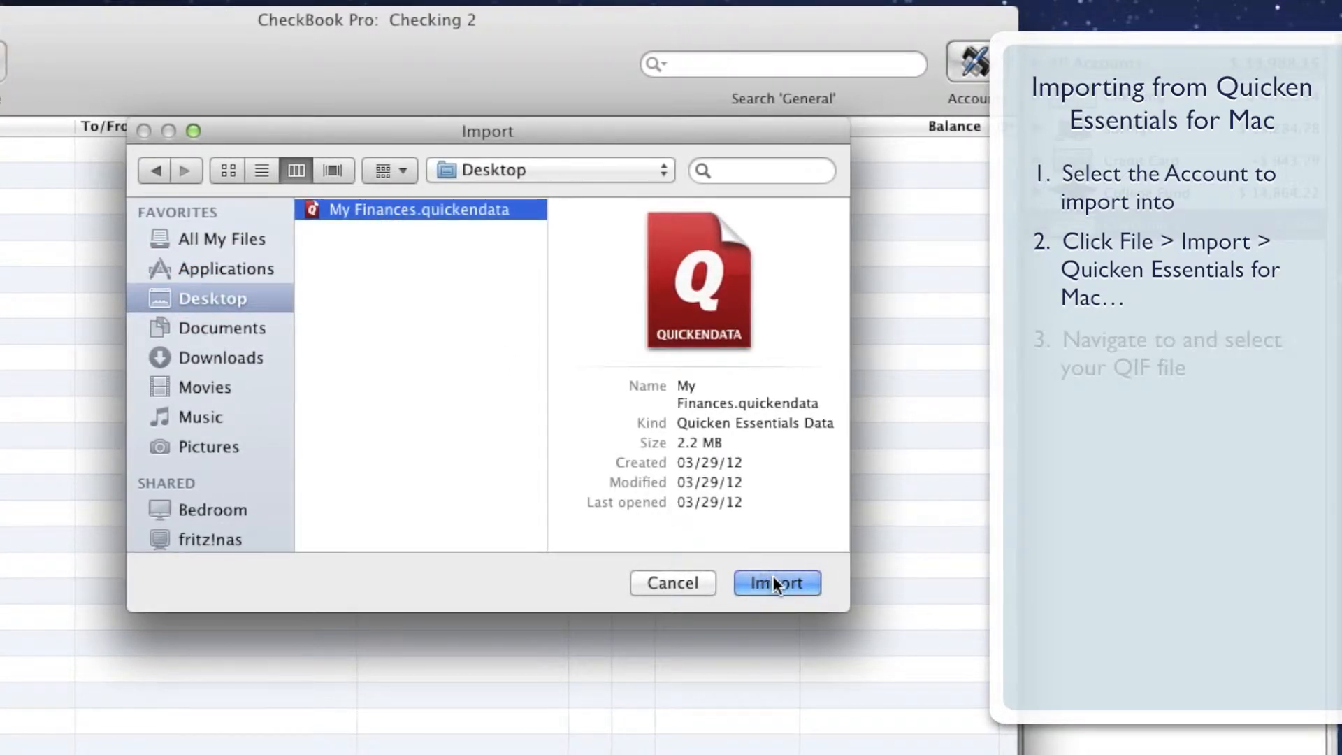
click(776, 583)
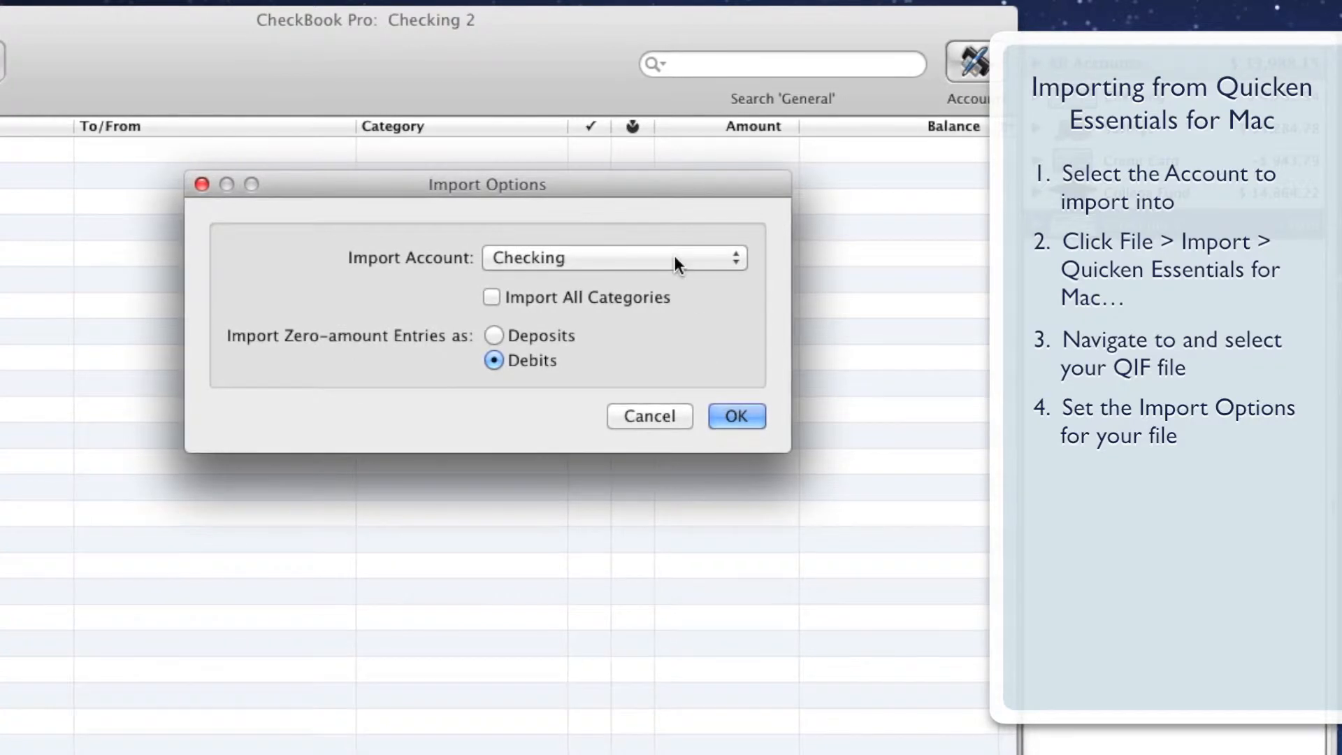
Import into Checking 2 with all categories, zero-amount entries as debits, and confirm
click(612, 257)
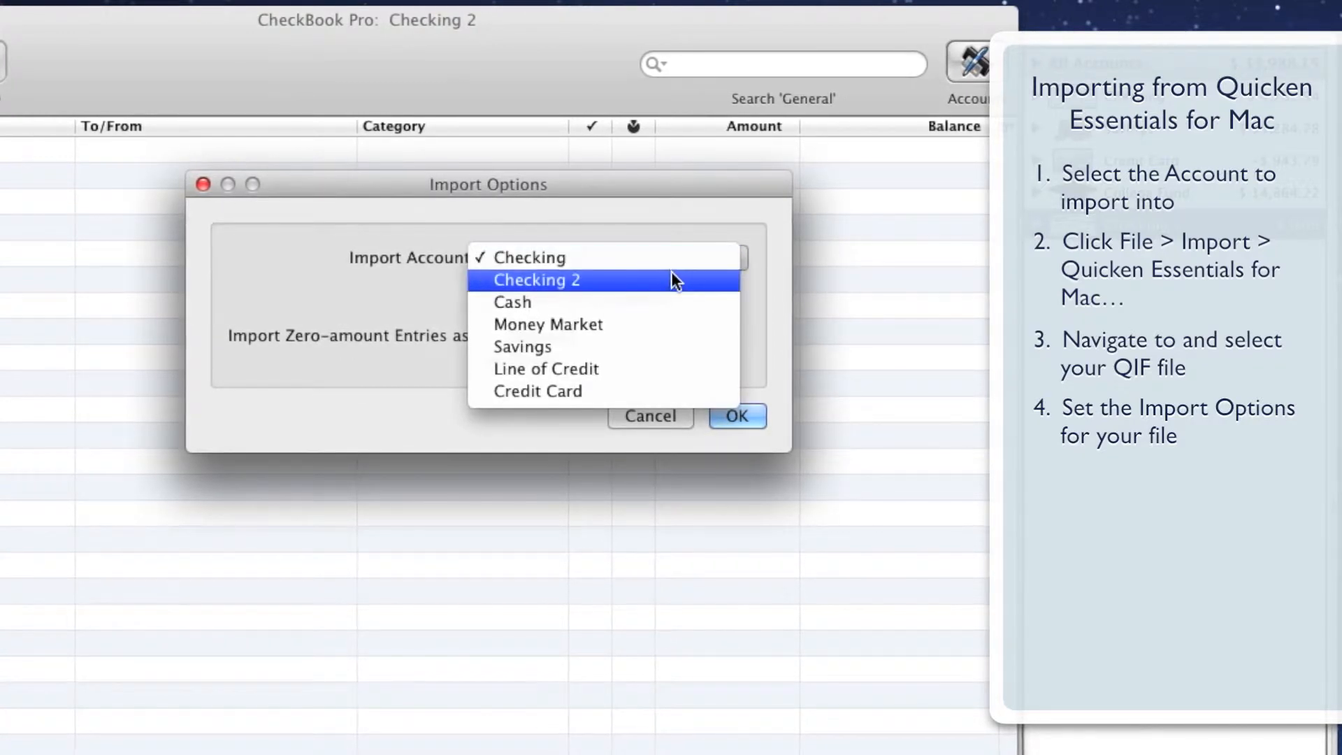
click(537, 280)
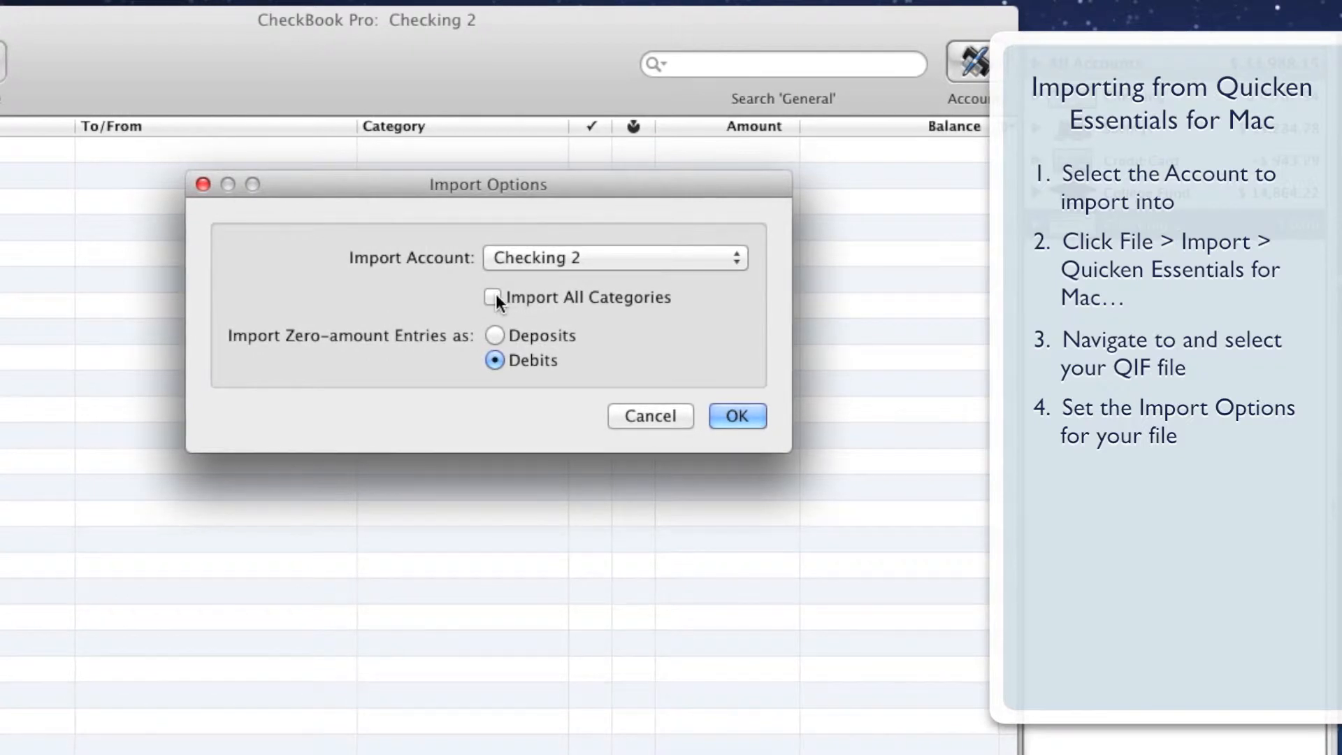
click(494, 296)
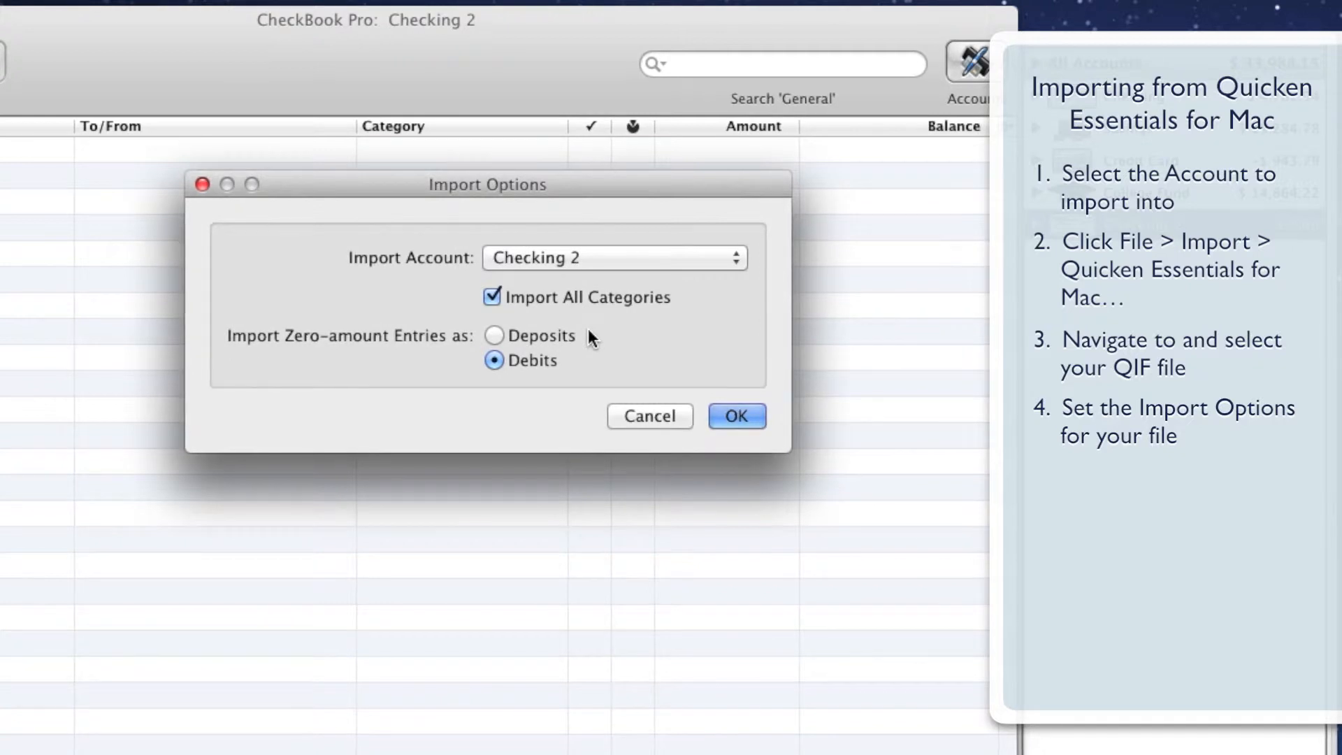
click(495, 335)
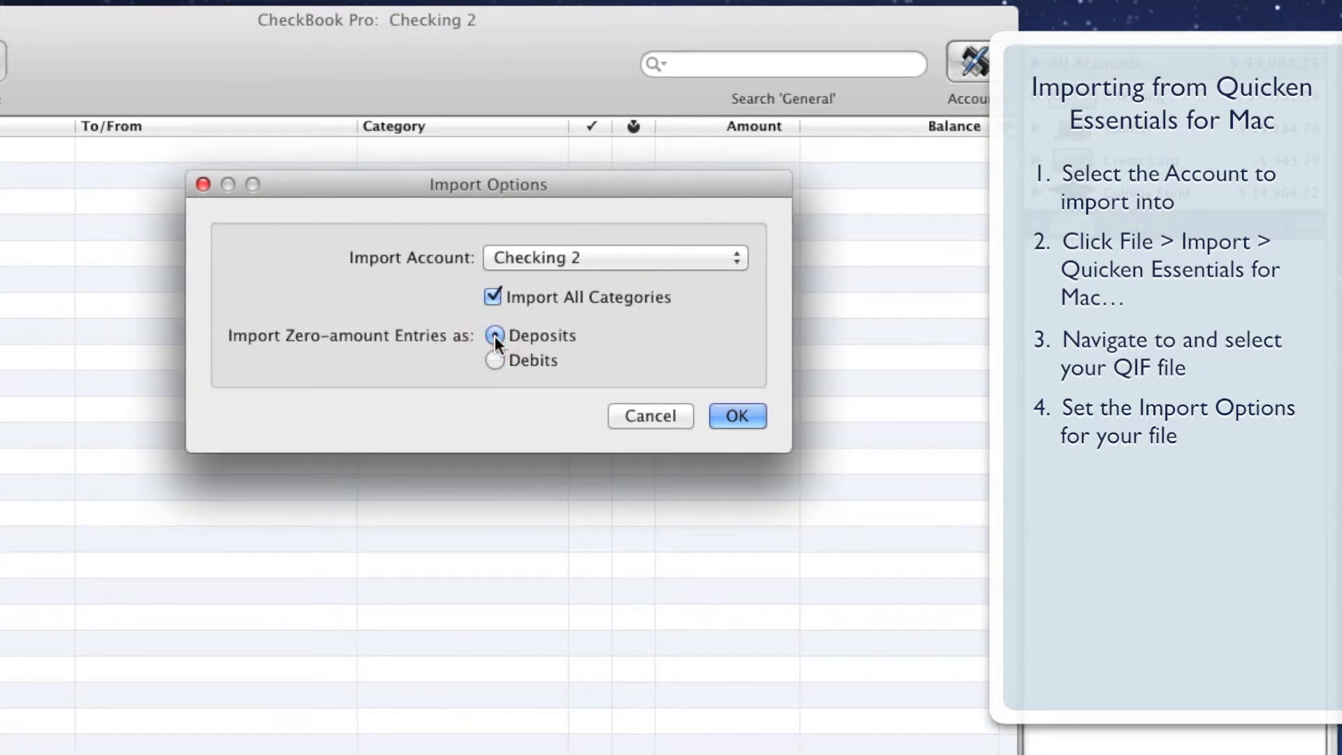
click(495, 361)
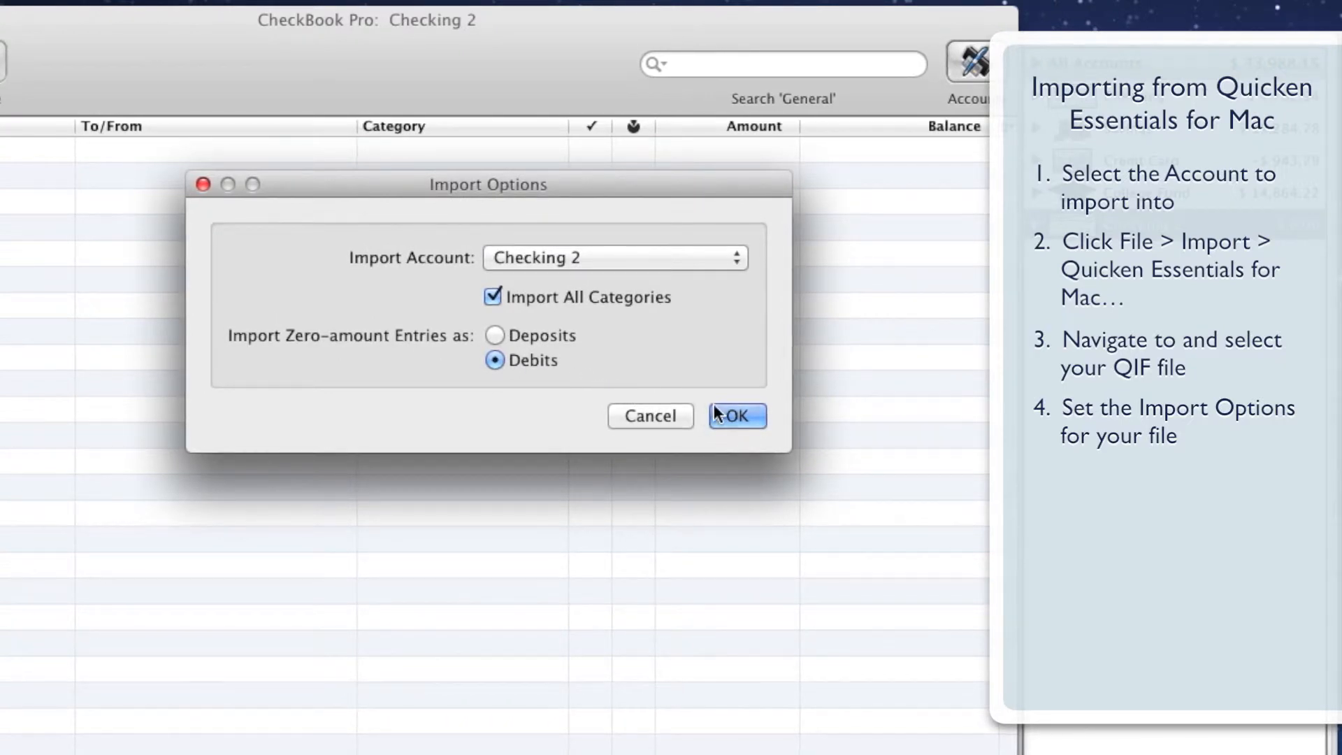
click(734, 417)
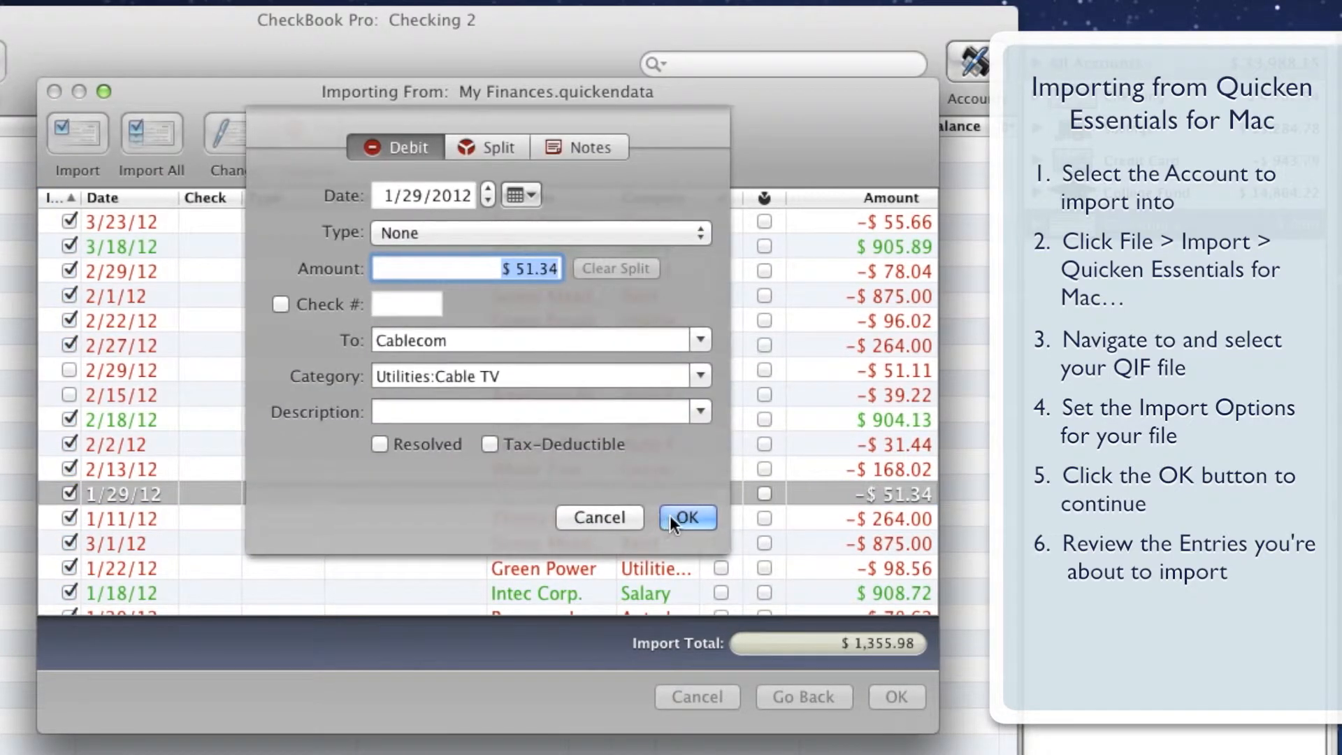
Close the Cablecom entry details and proceed to the final import confirmation
click(687, 517)
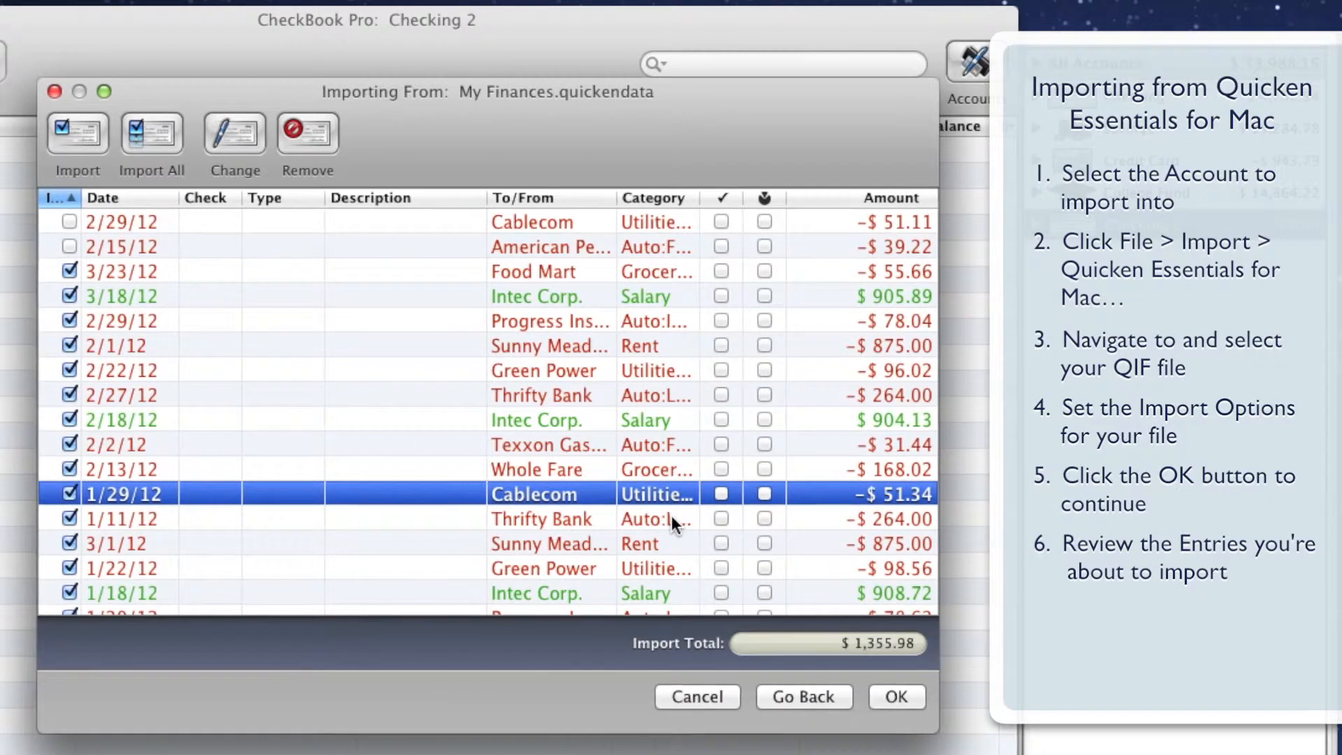
mouse_move(882, 691)
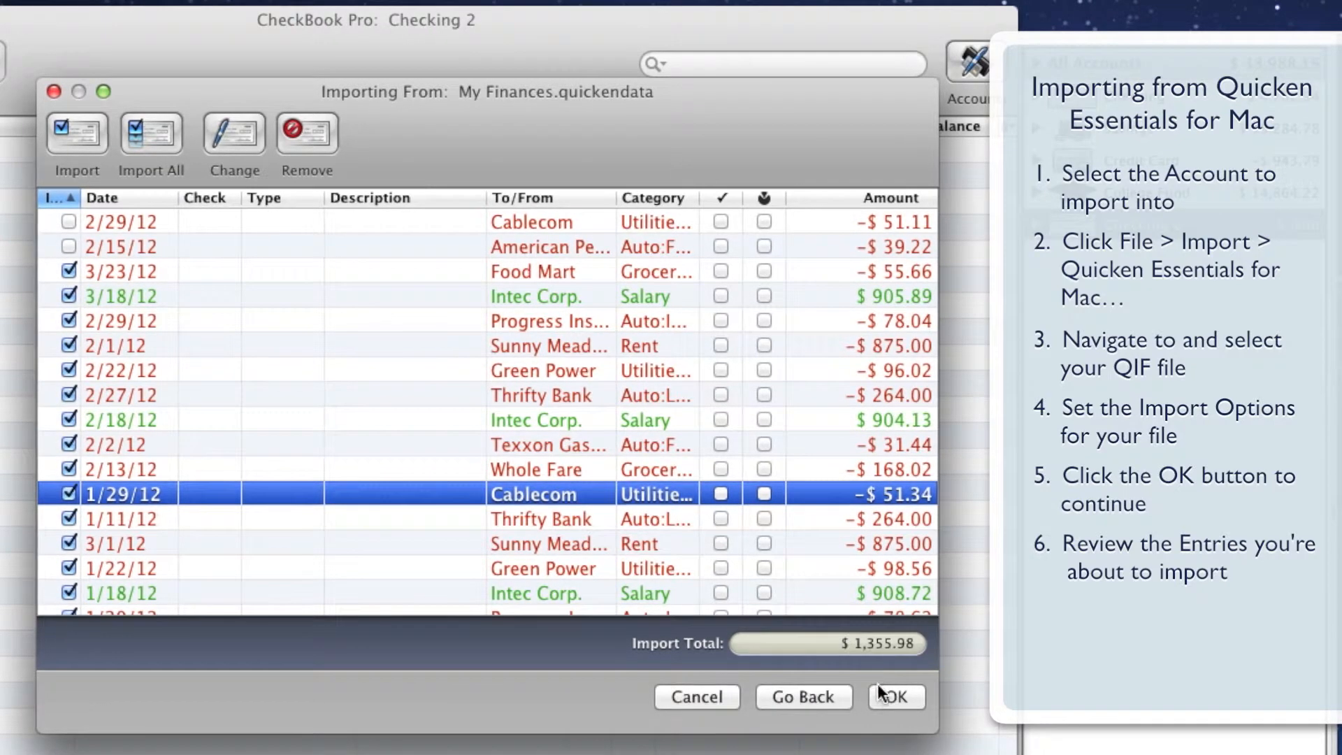
click(895, 697)
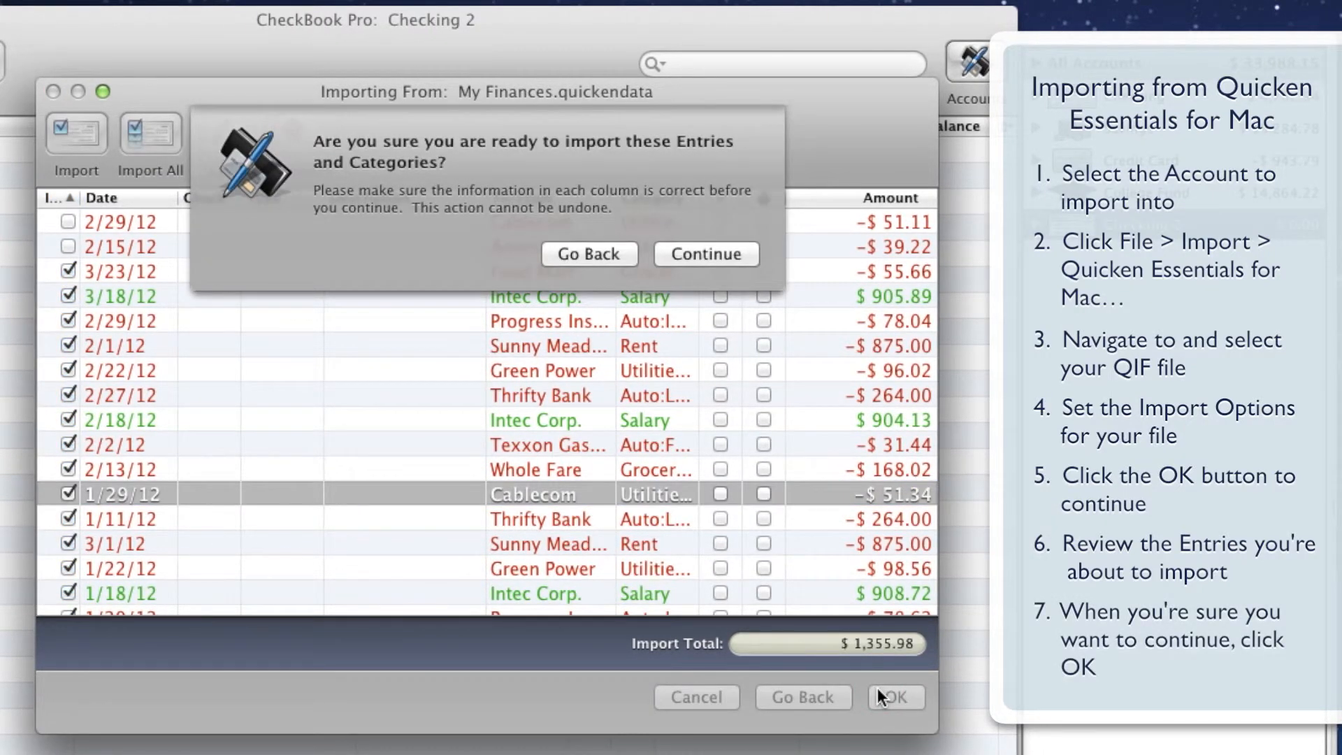